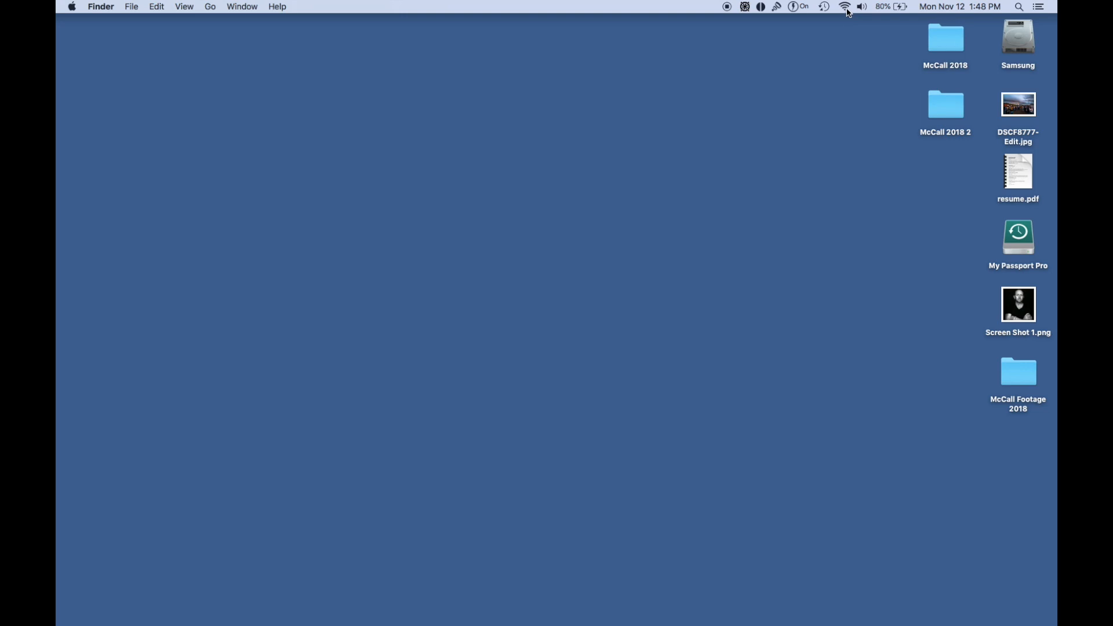
Option-click the menu-bar Wi-Fi icon to show connection details and diagnostic options.
click(844, 6)
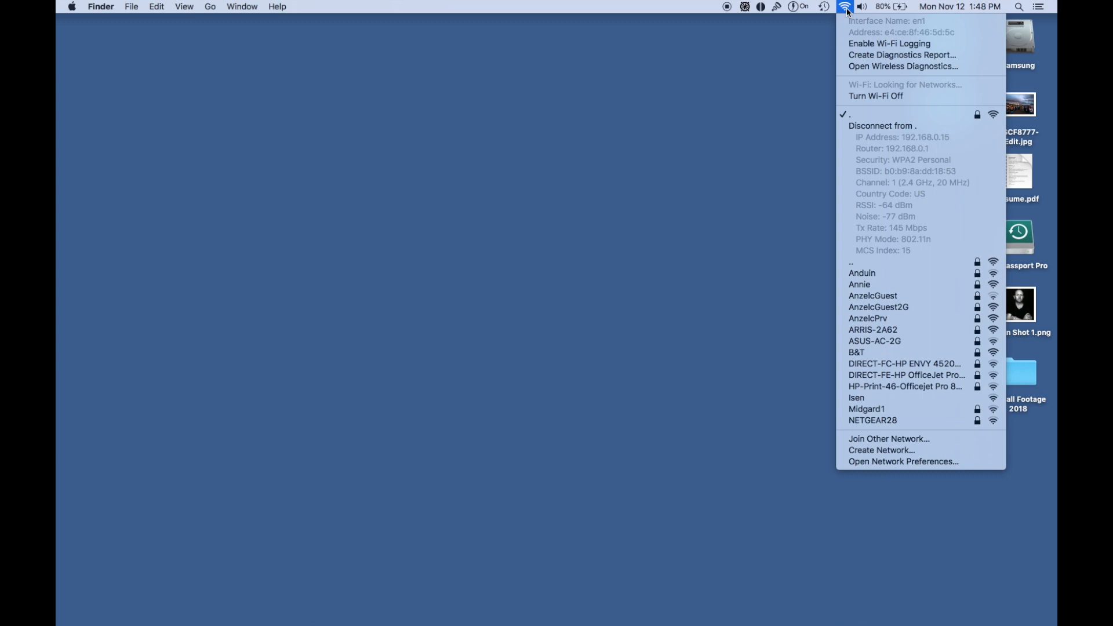
mouse_move(902, 66)
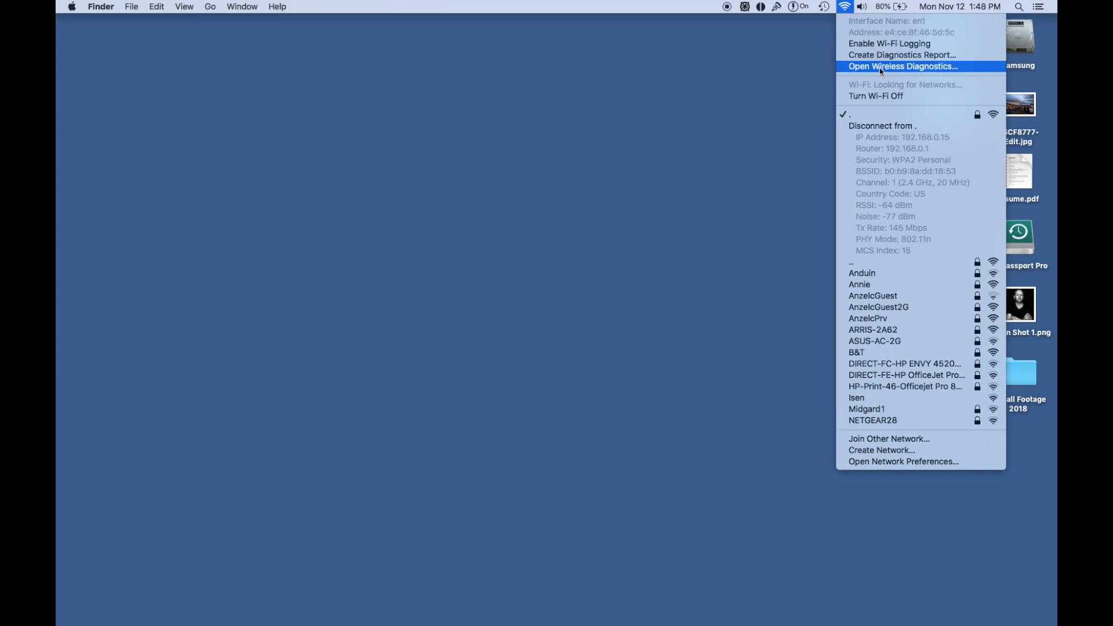
Run the Wireless Diagnostics tests, then select the Wi-Fi service in Network preferences.
click(904, 66)
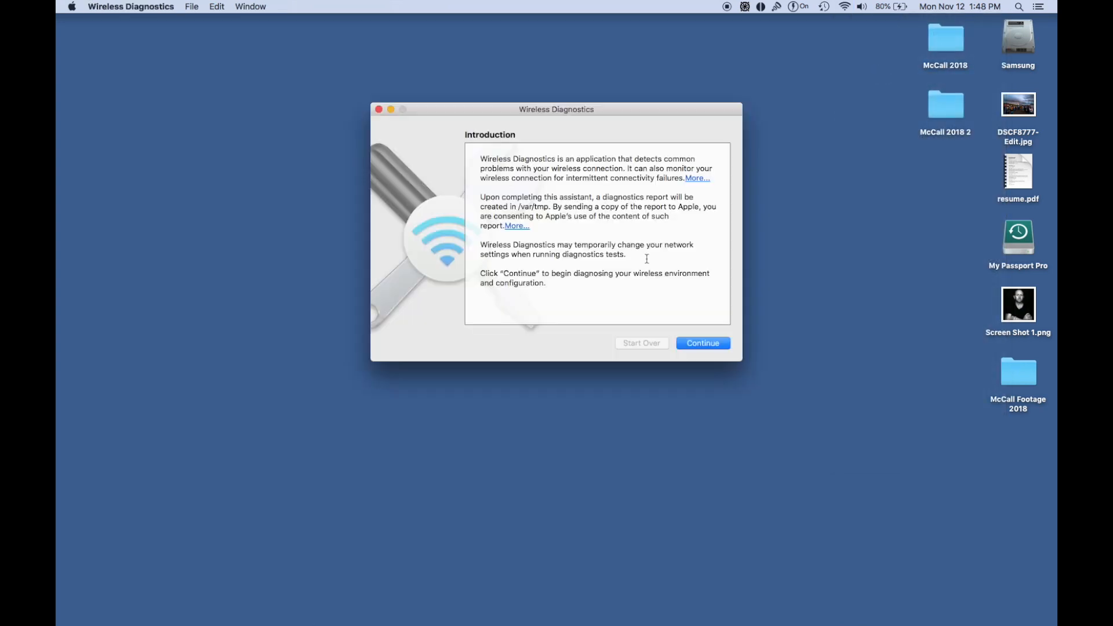
click(703, 343)
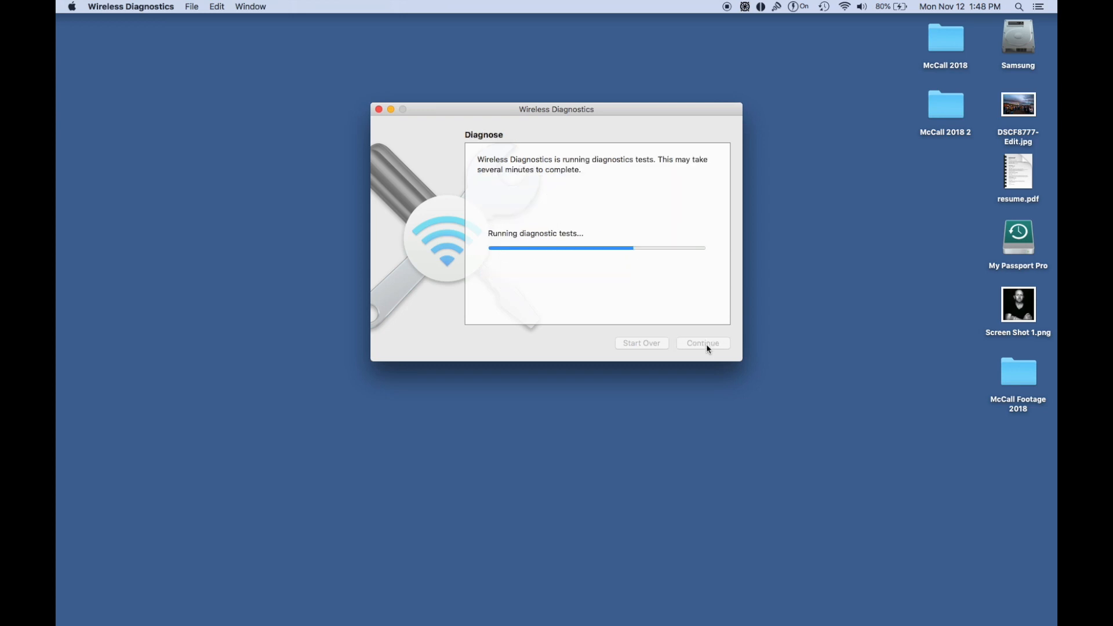
click(702, 342)
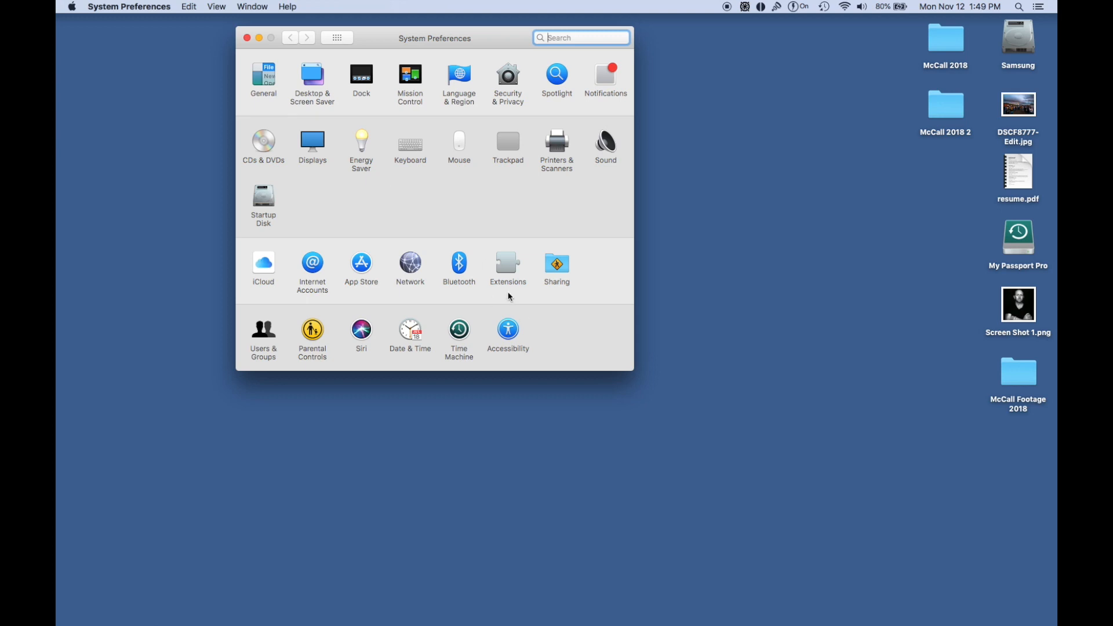
click(410, 267)
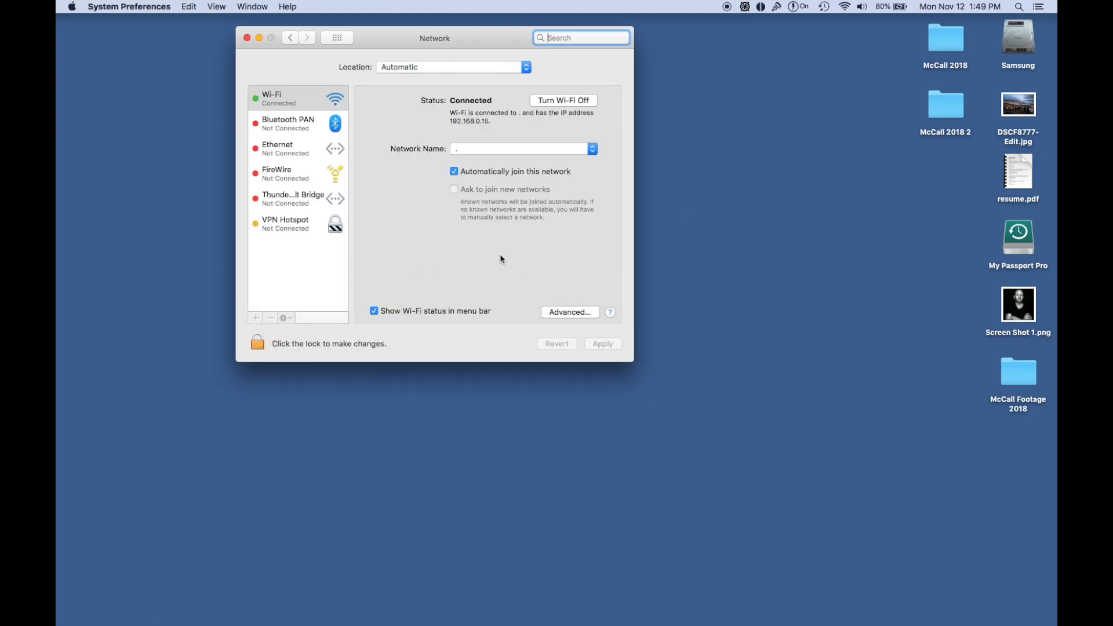
mouse_move(292, 101)
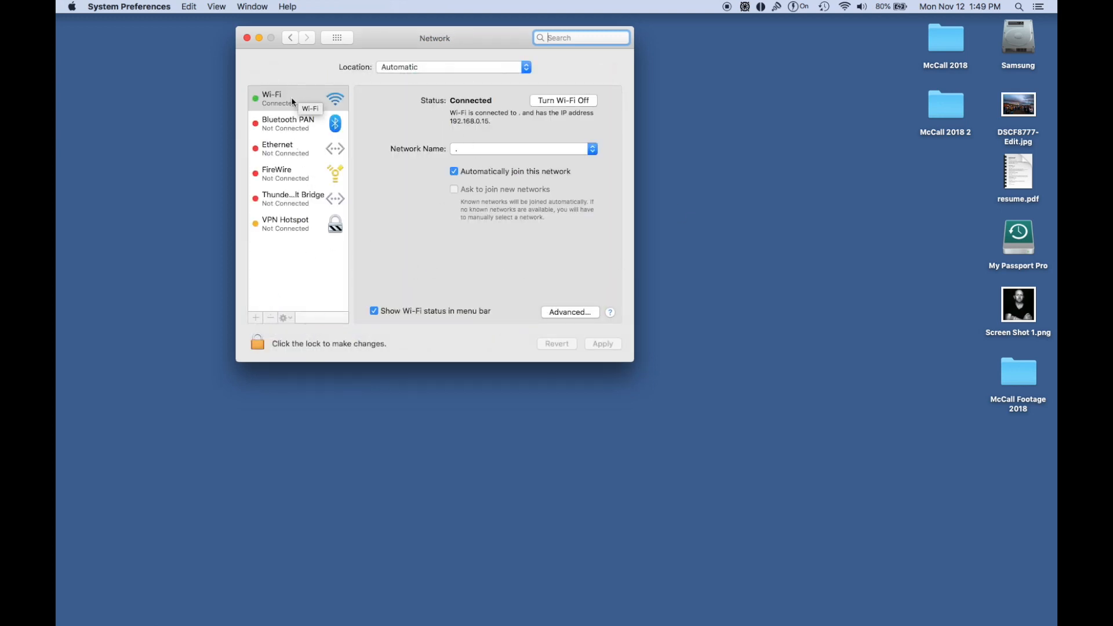
click(257, 343)
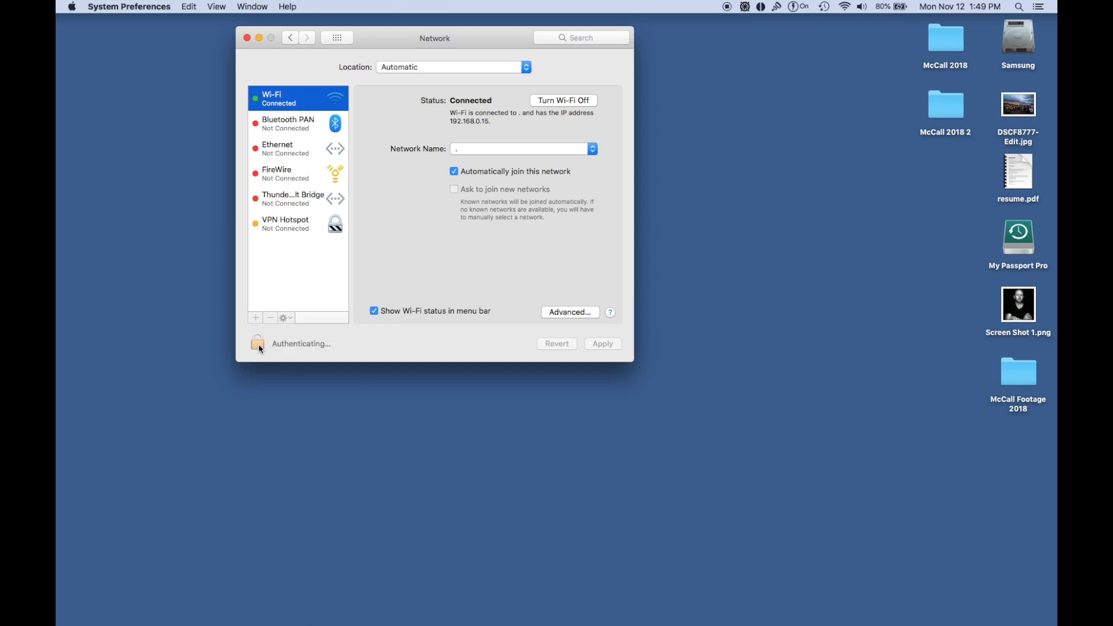
Unlock the Network preferences with the administrator password.
click(256, 343)
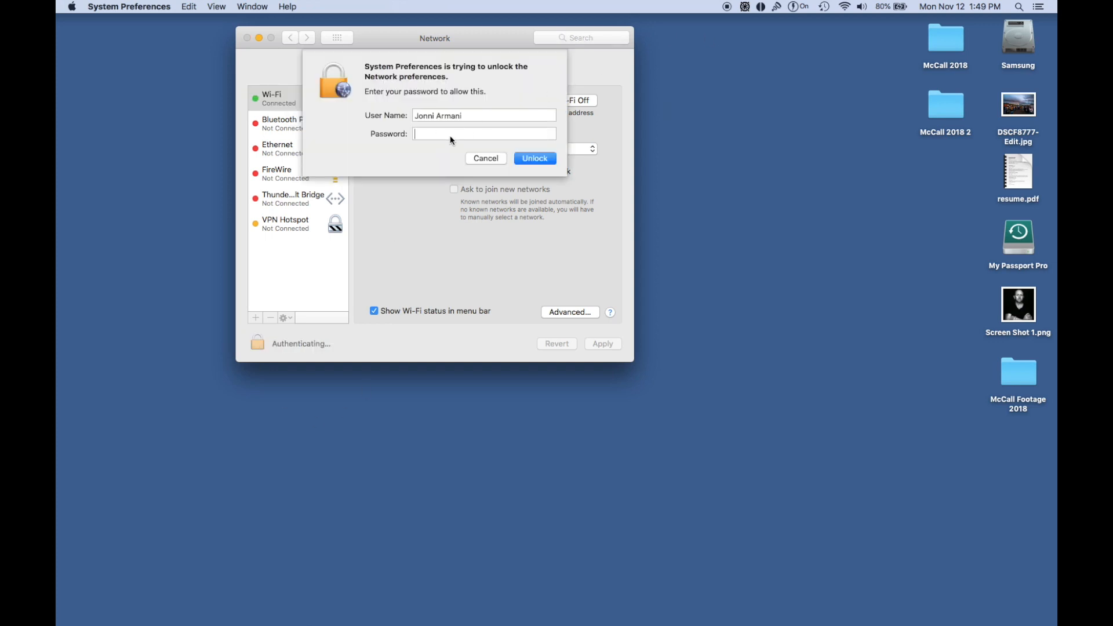
text(password)
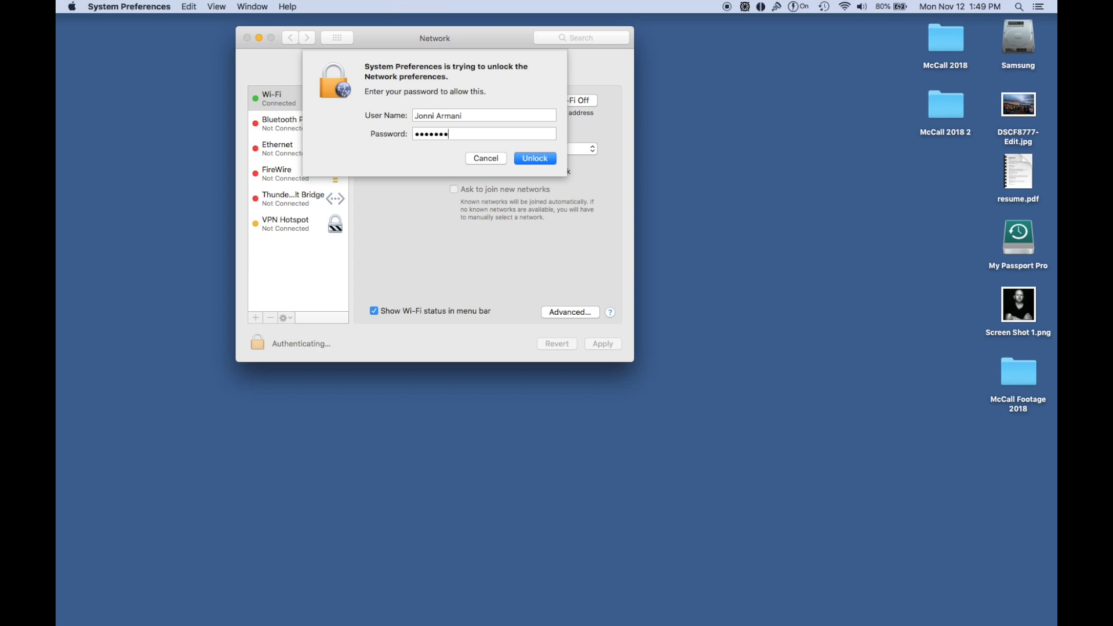
click(534, 158)
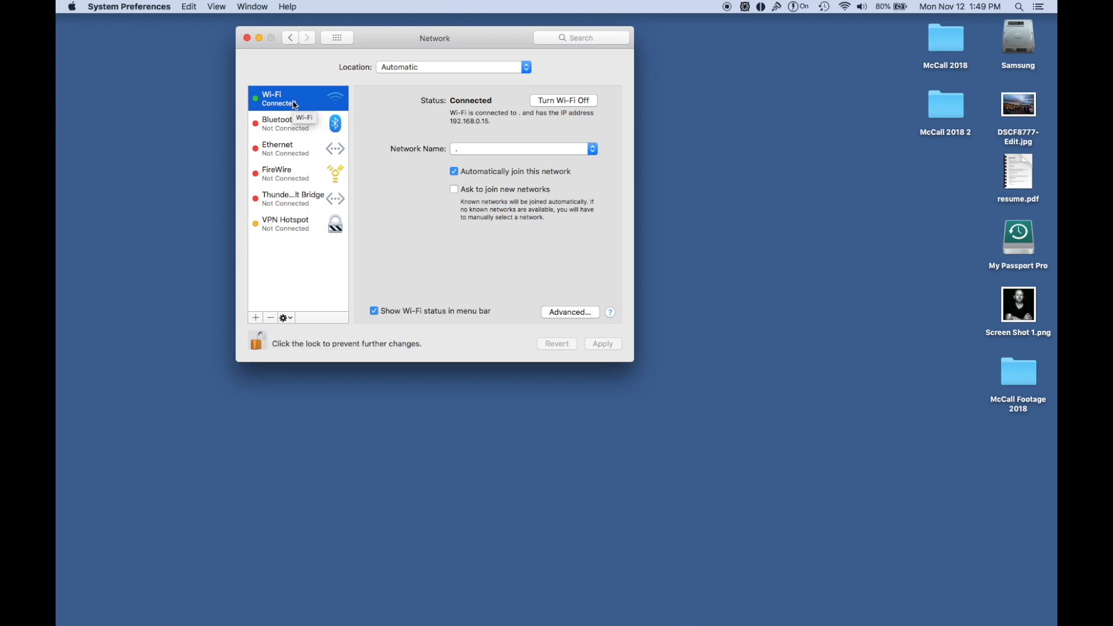
mouse_move(269, 317)
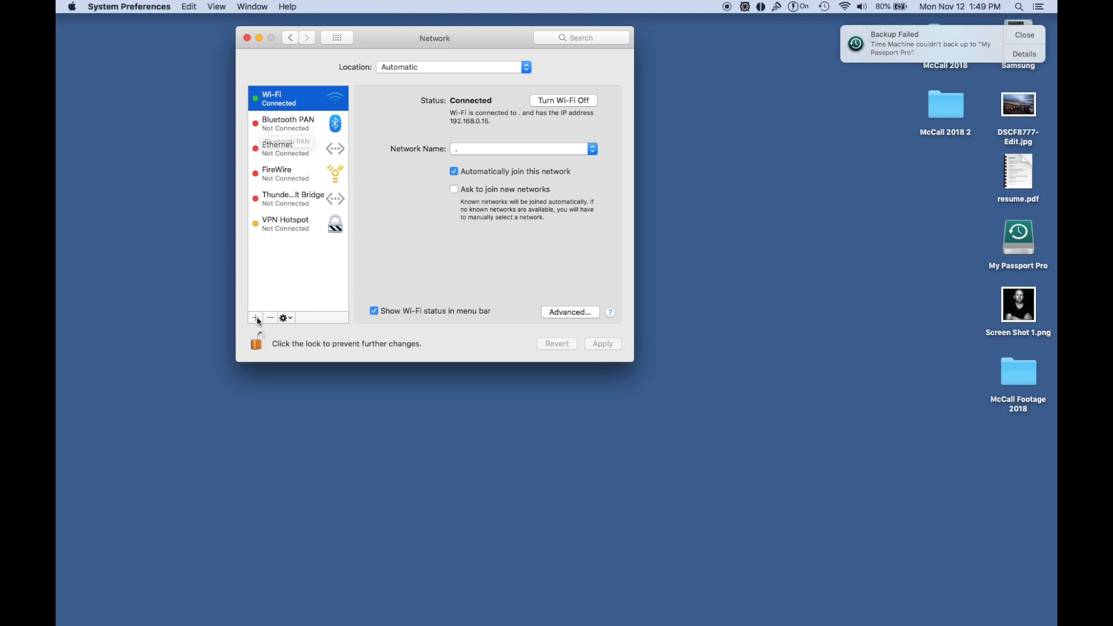
mouse_move(269, 317)
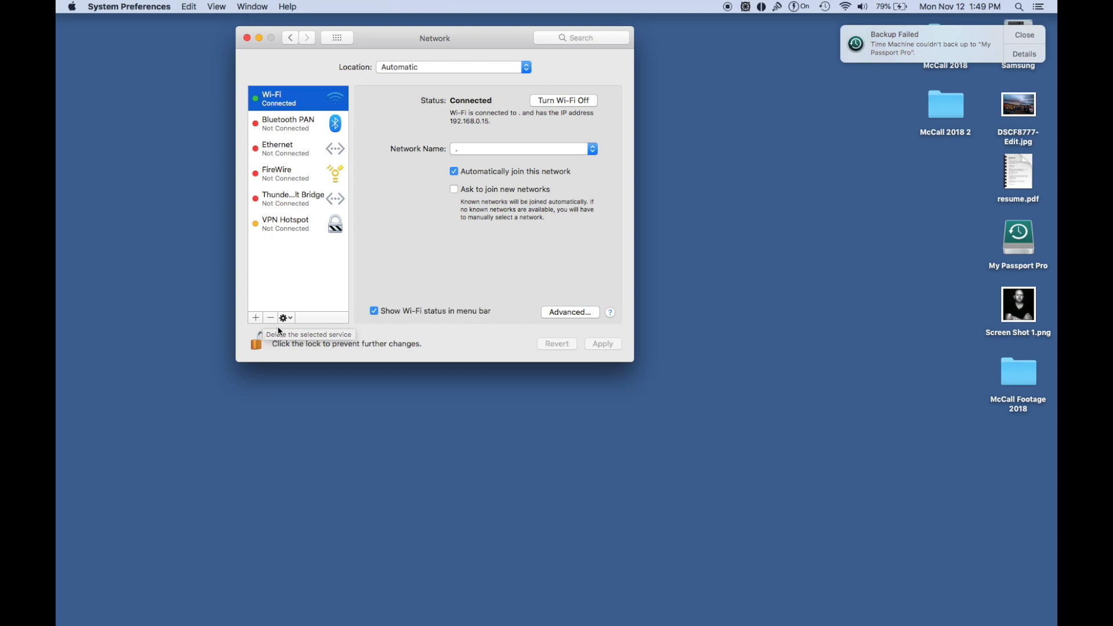
mouse_move(477, 89)
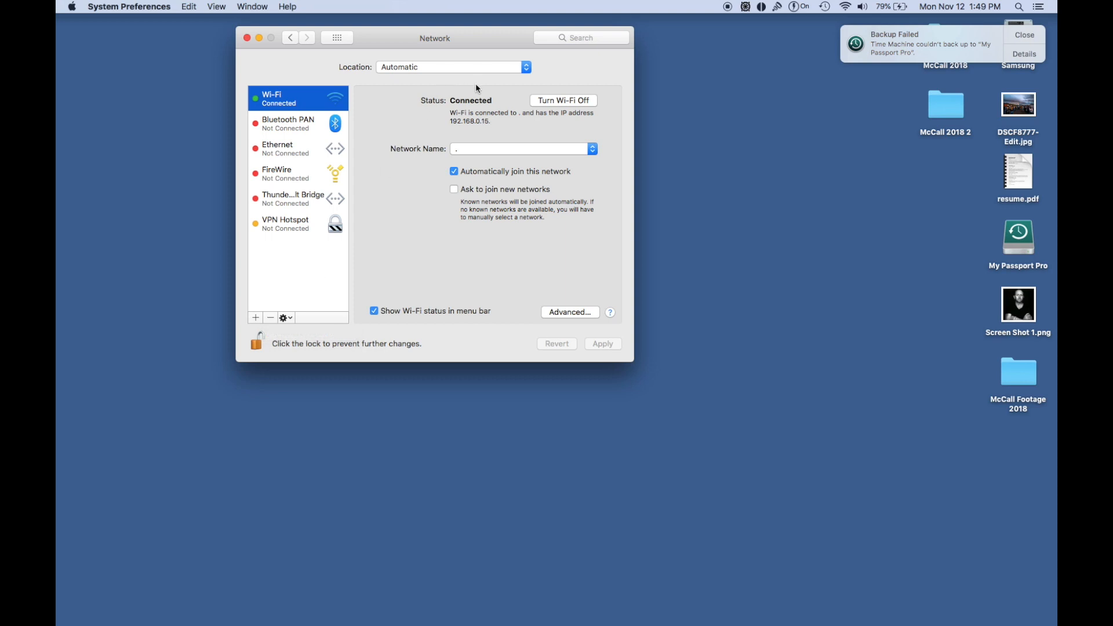
Add a new network service with the Wi-Fi interface, named 'Wi-Fi 2'.
click(256, 317)
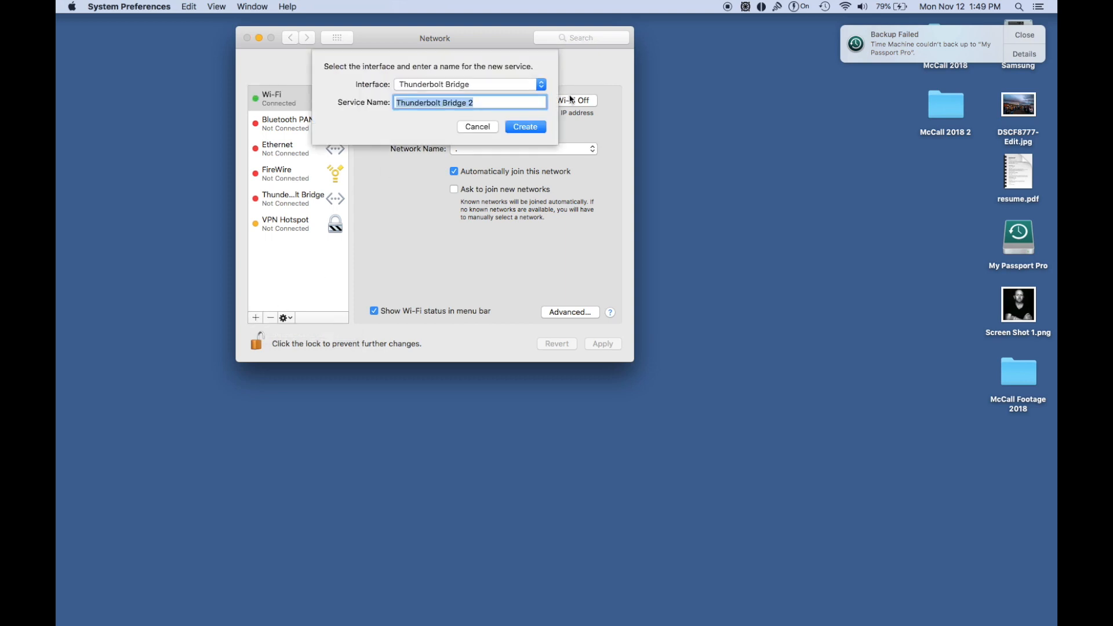
click(466, 84)
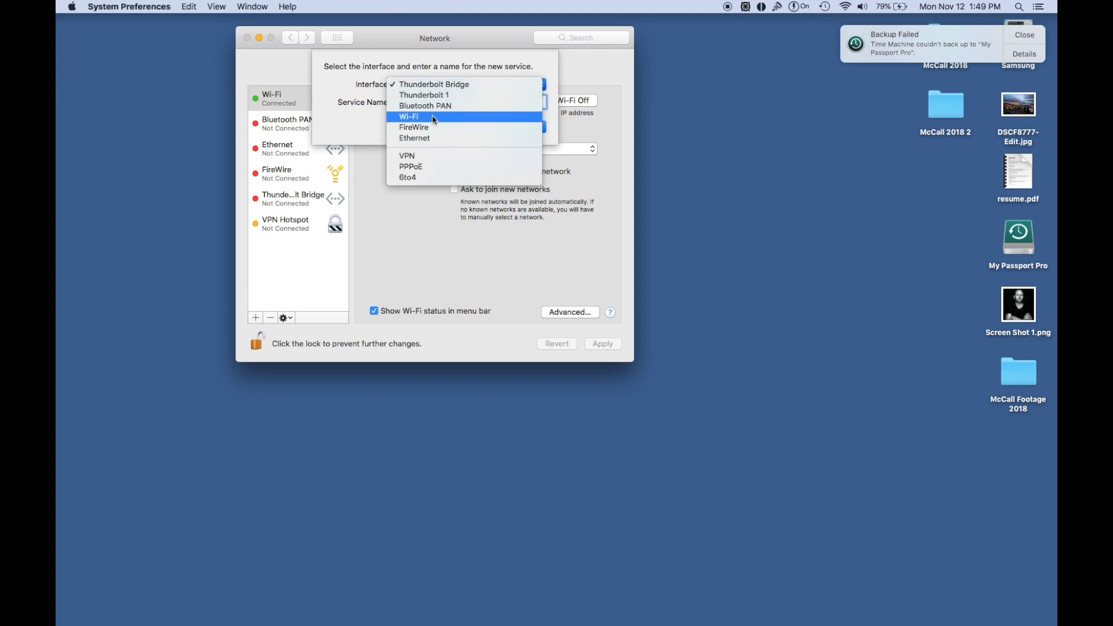
click(410, 116)
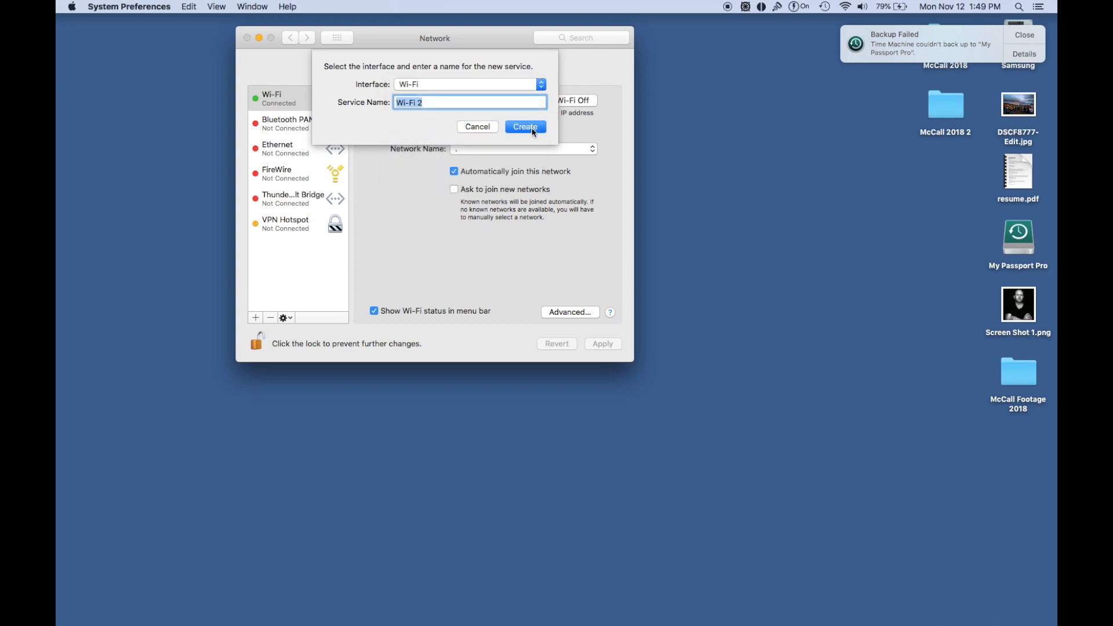
mouse_move(540, 486)
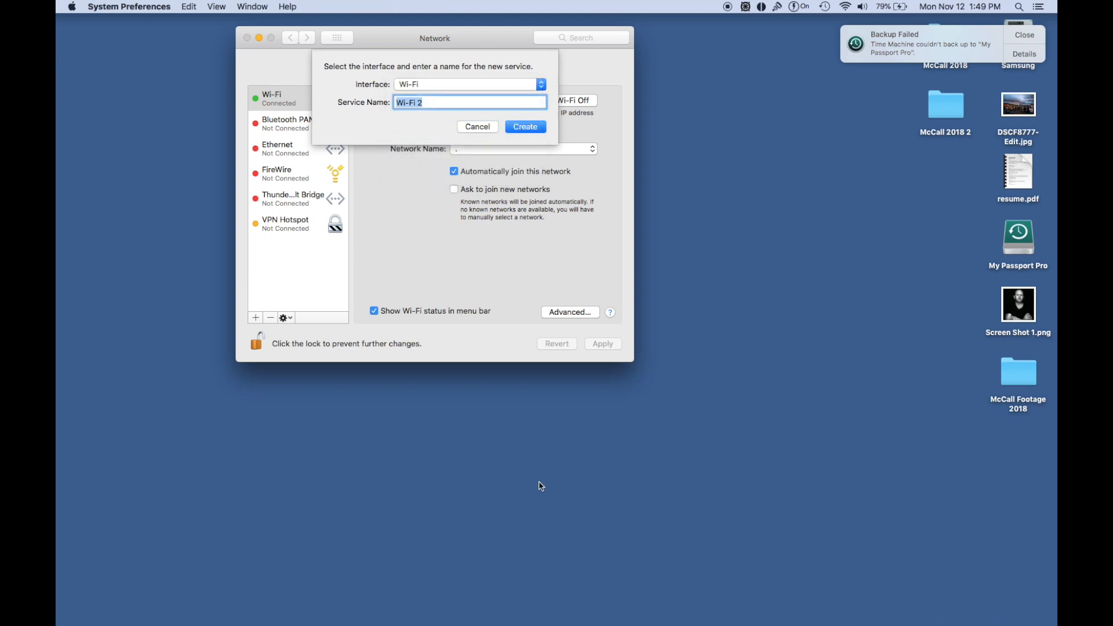